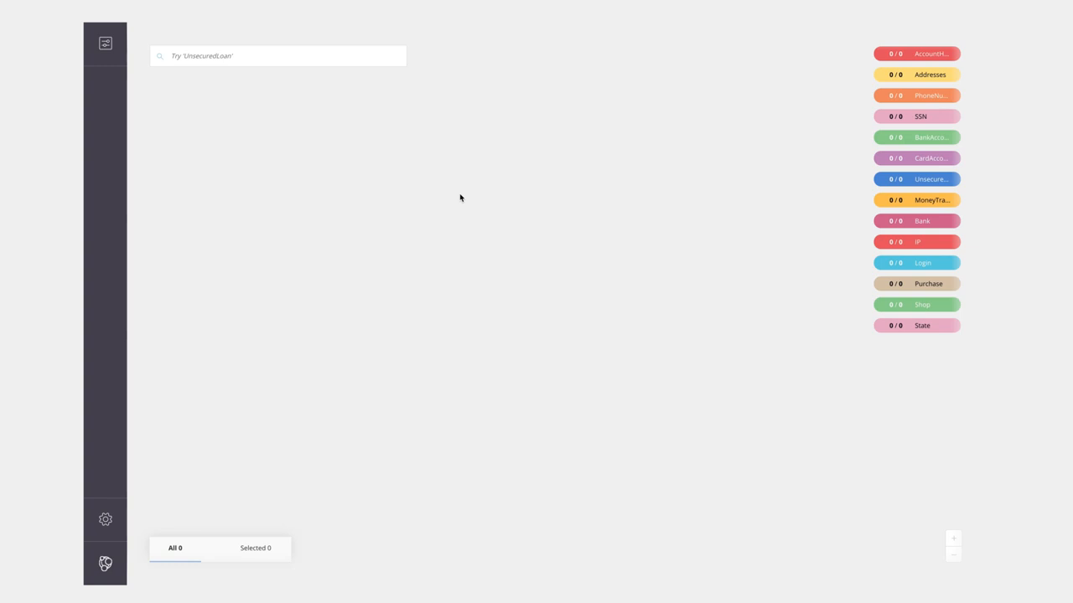
# - Search for the AccountHolder category and load all 4060 account holder nodes
pyautogui.click(245, 57)
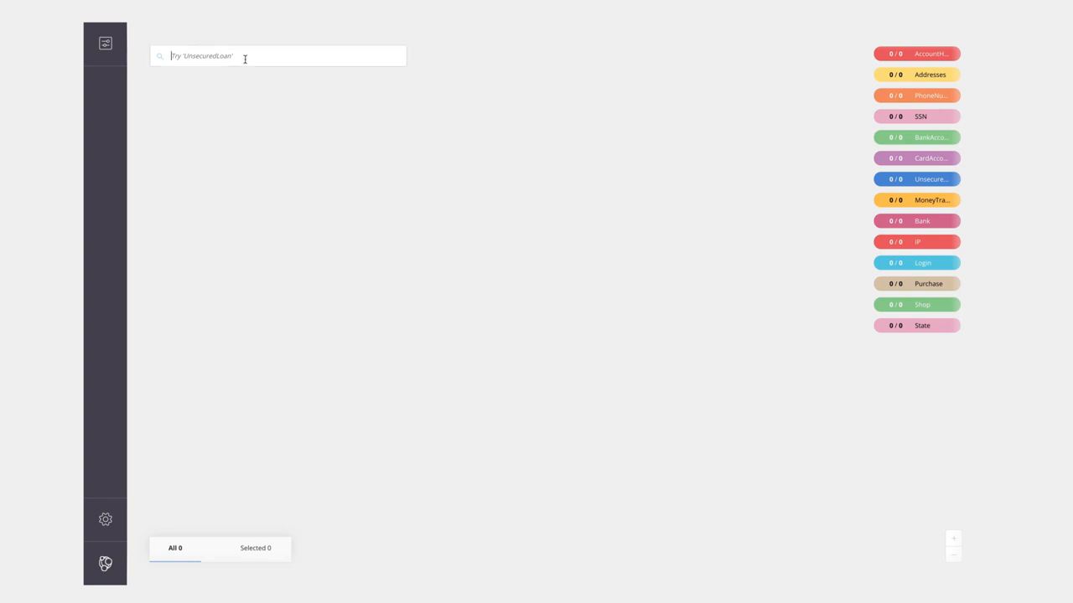
pyautogui.write('acc')
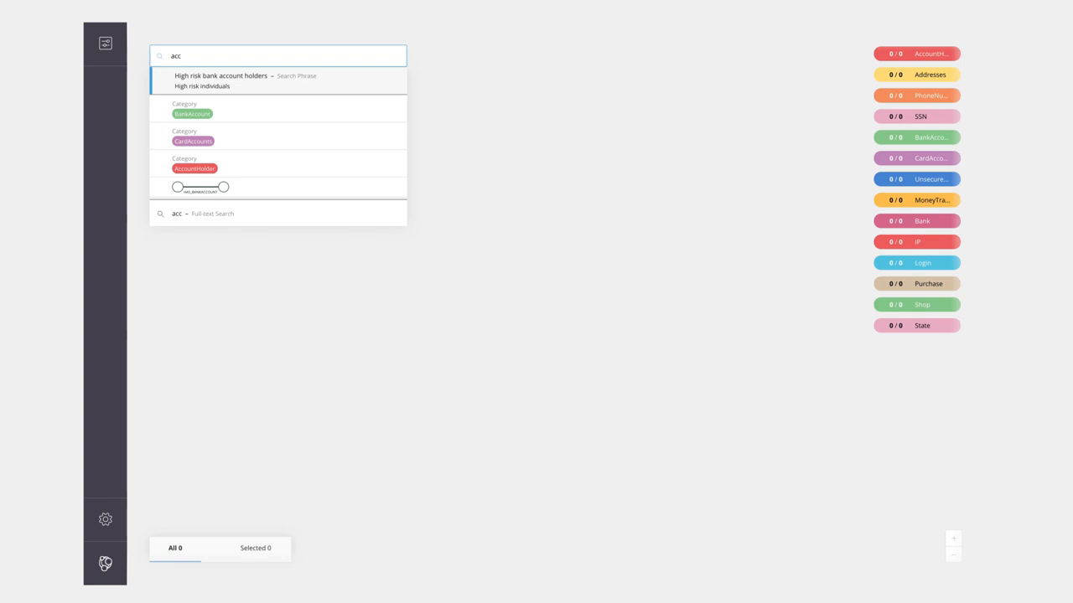
pyautogui.click(194, 167)
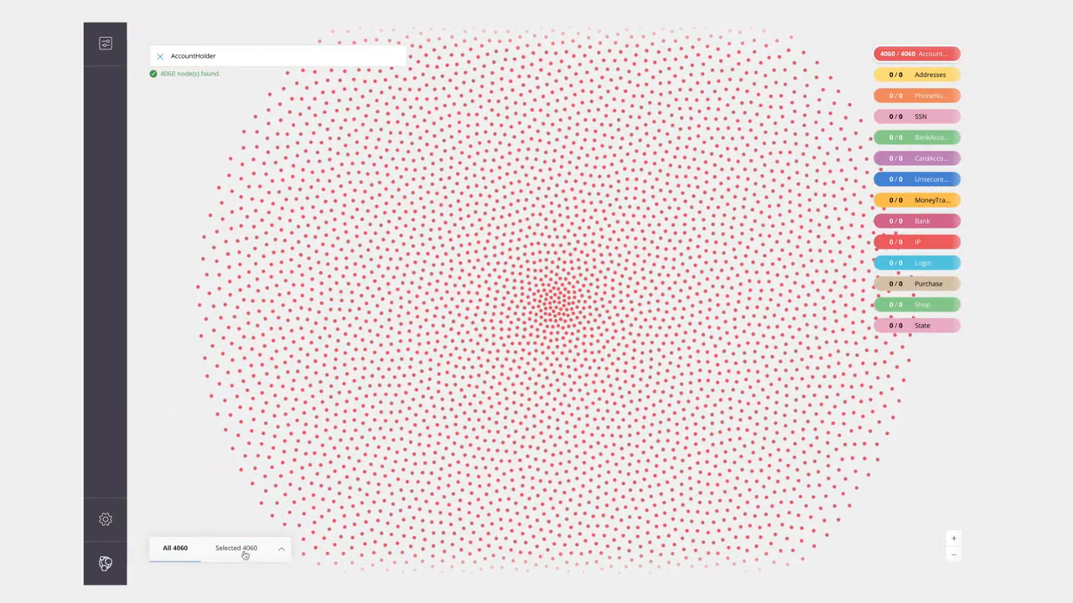
# - Show the selected account holders as cards and scroll through their names and IDs
pyautogui.click(243, 548)
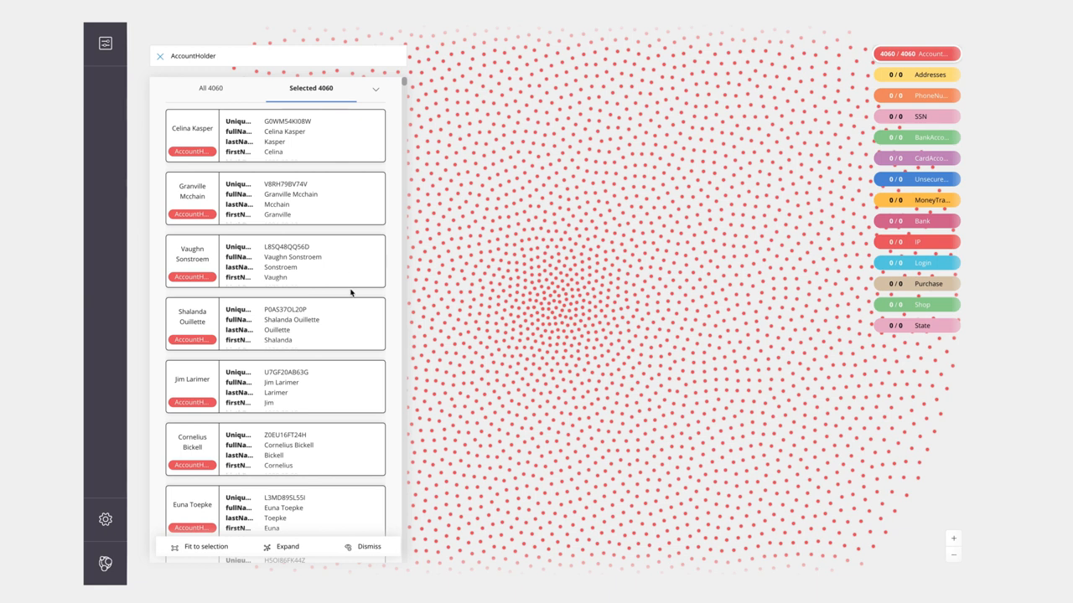
pyautogui.scroll(-3)
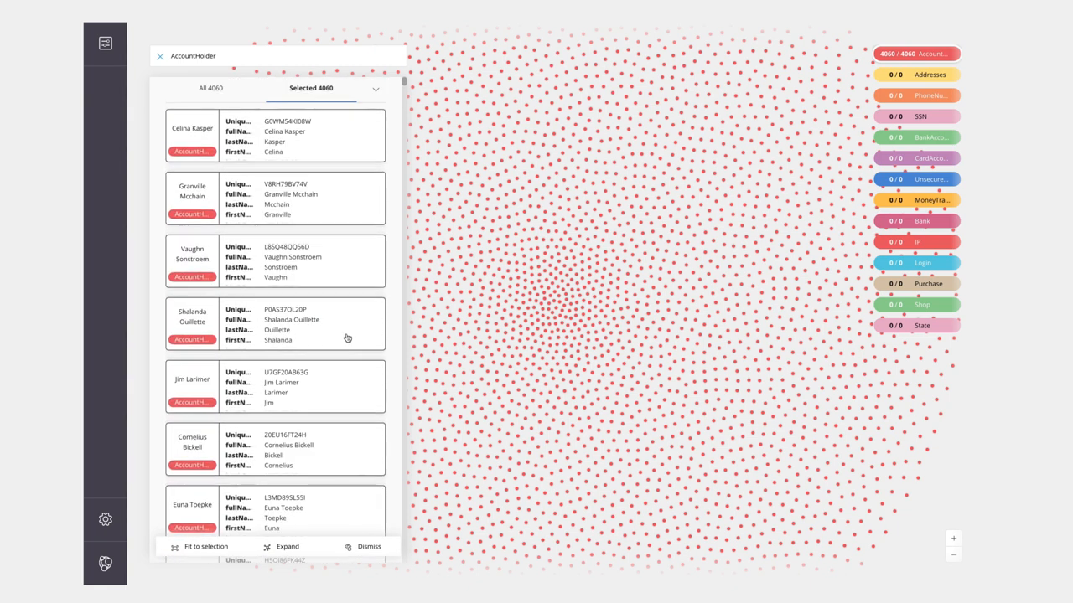
pyautogui.moveTo(452, 160)
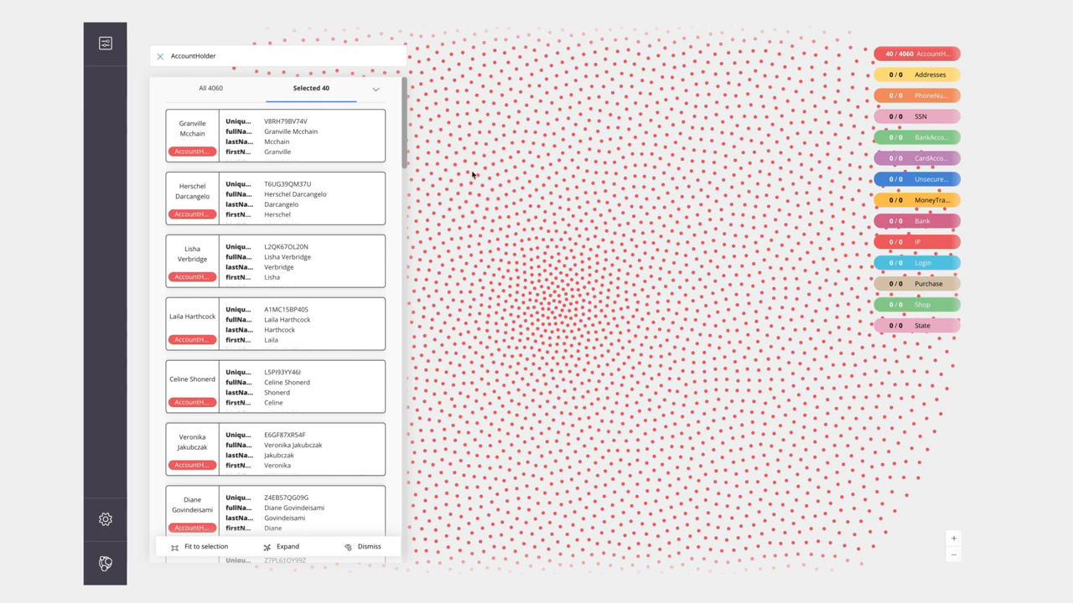
pyautogui.scroll(-3)
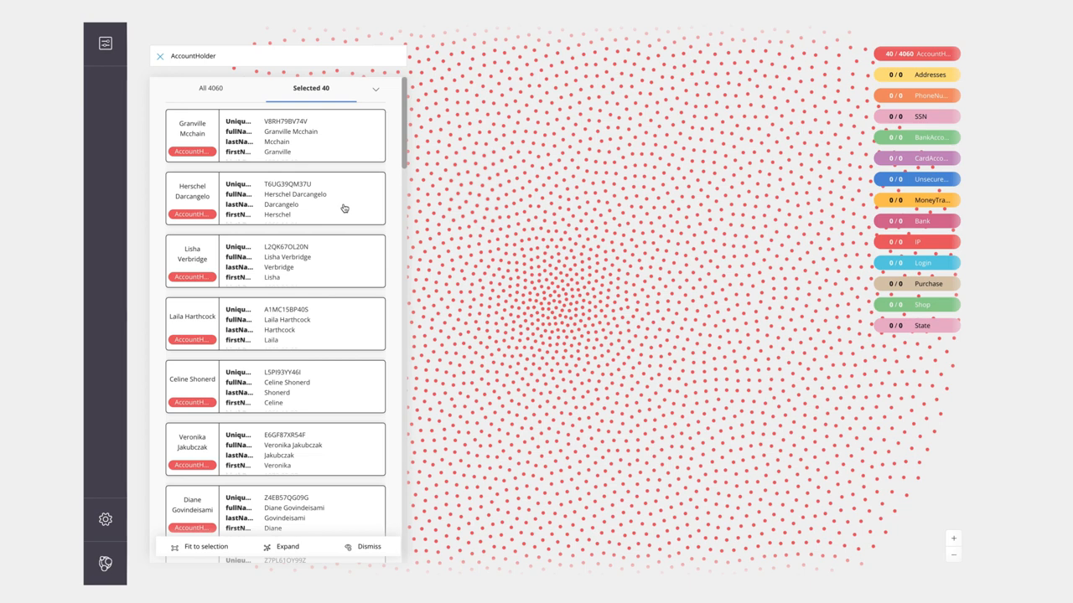
# - Dismiss all unselected nodes, keeping only the 40 AccountHolders in the scene
pyautogui.rightClick(345, 207)
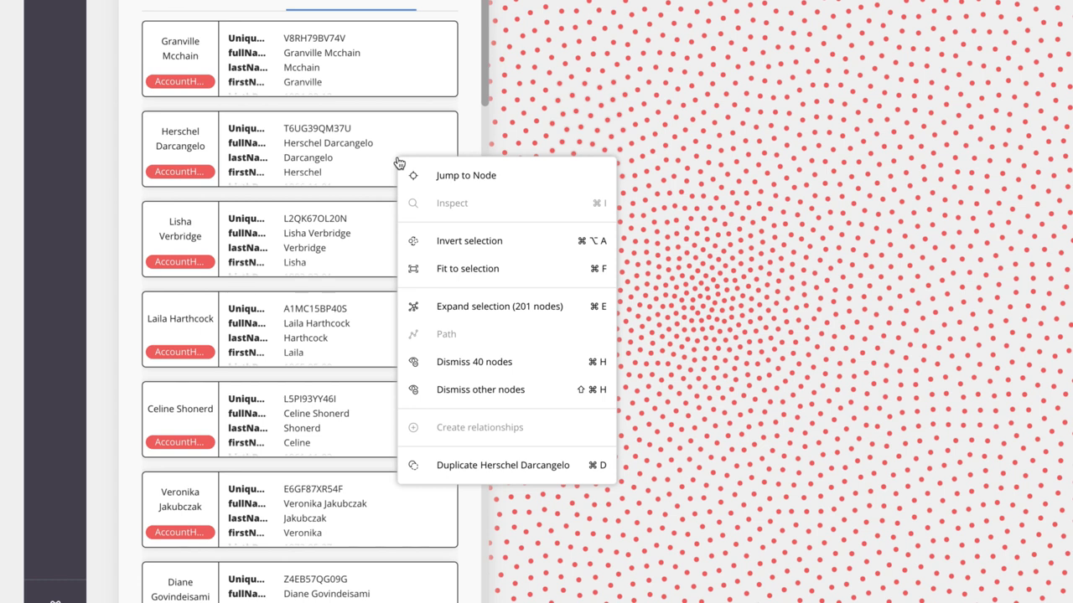
pyautogui.moveTo(469, 350)
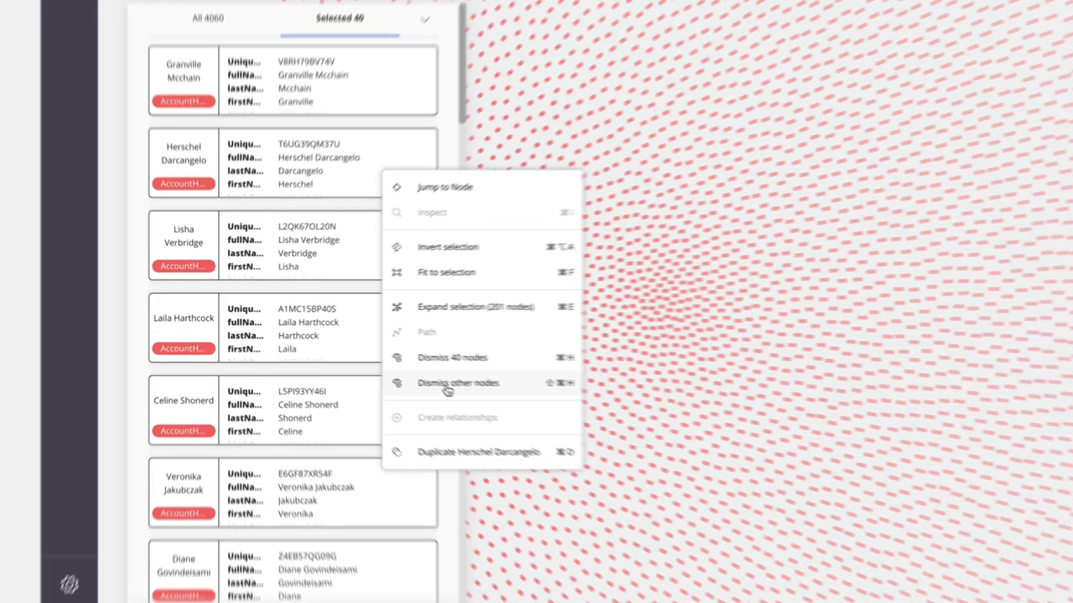
pyautogui.click(459, 382)
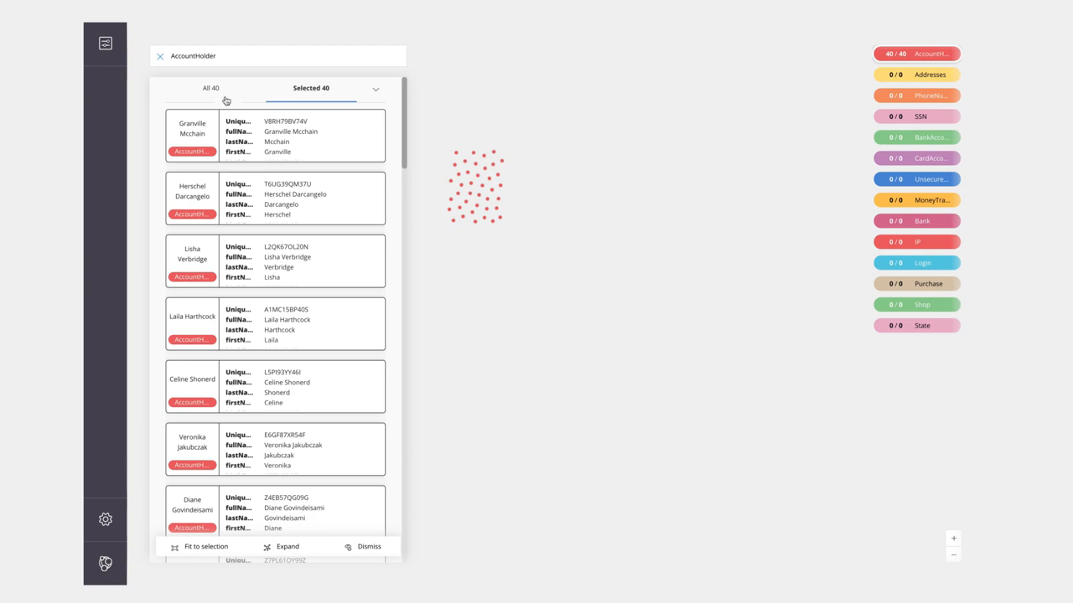
pyautogui.click(208, 89)
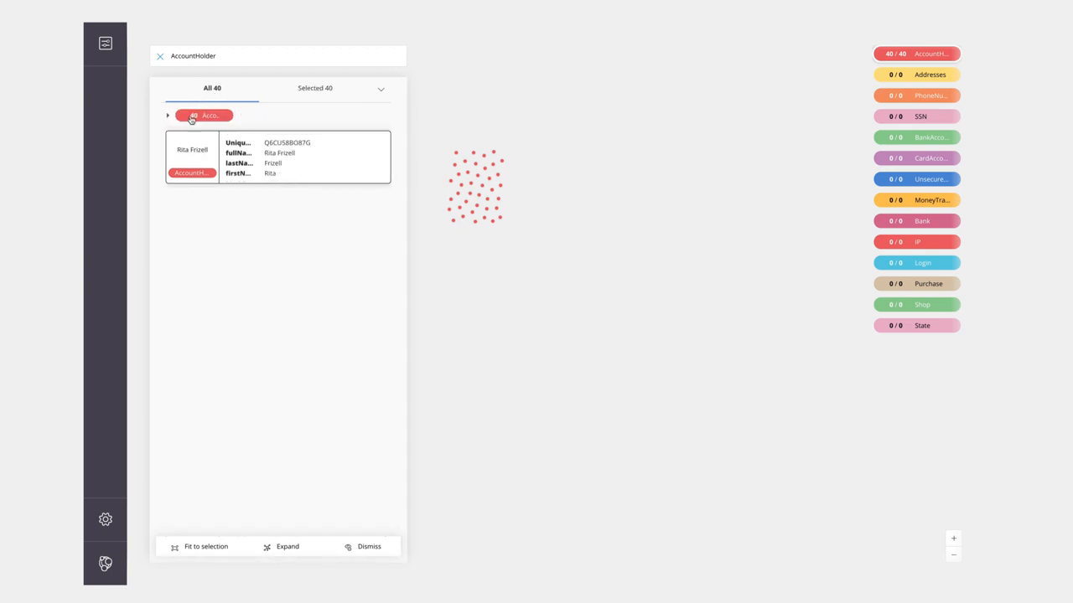
pyautogui.moveTo(170, 118)
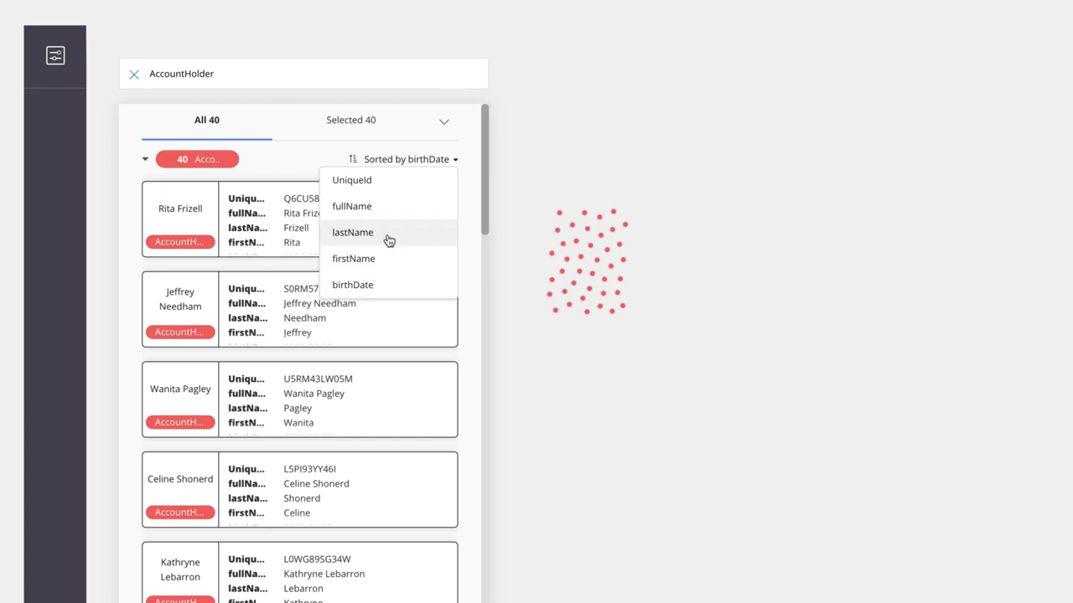
pyautogui.click(352, 232)
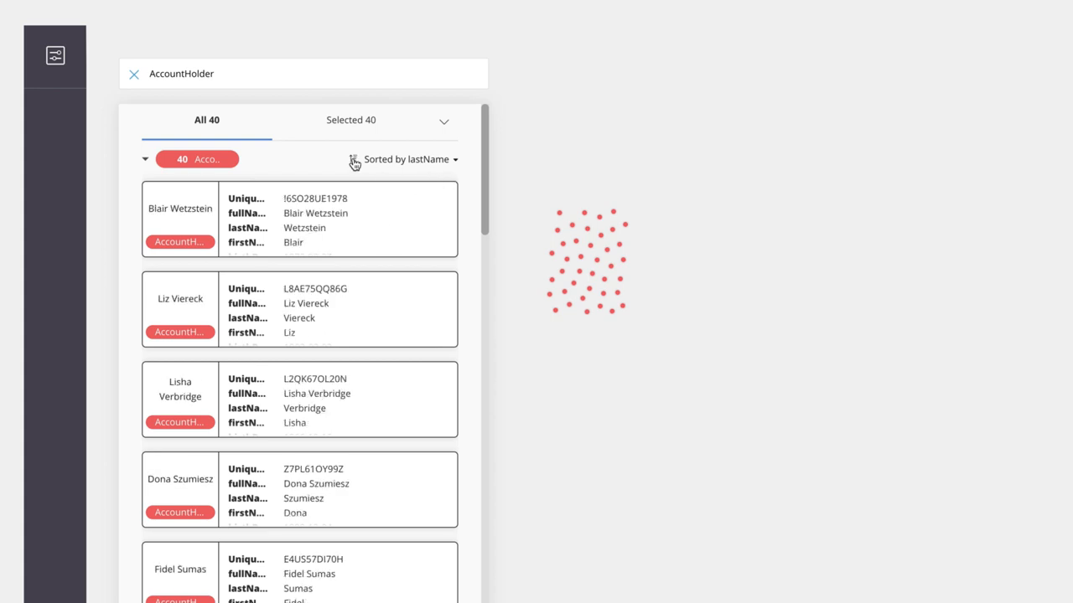
pyautogui.click(405, 161)
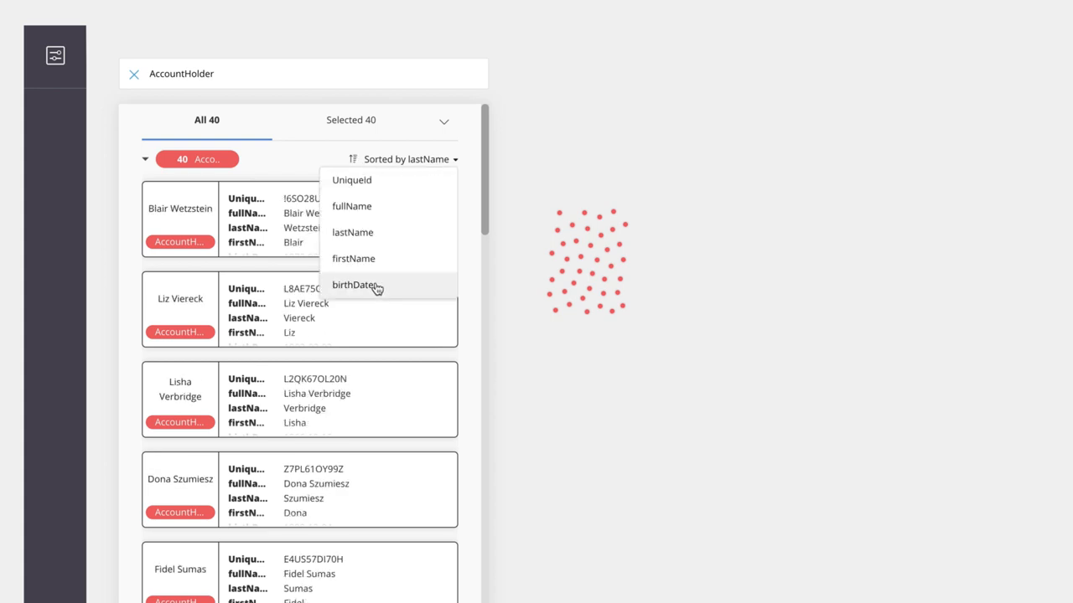
pyautogui.click(355, 285)
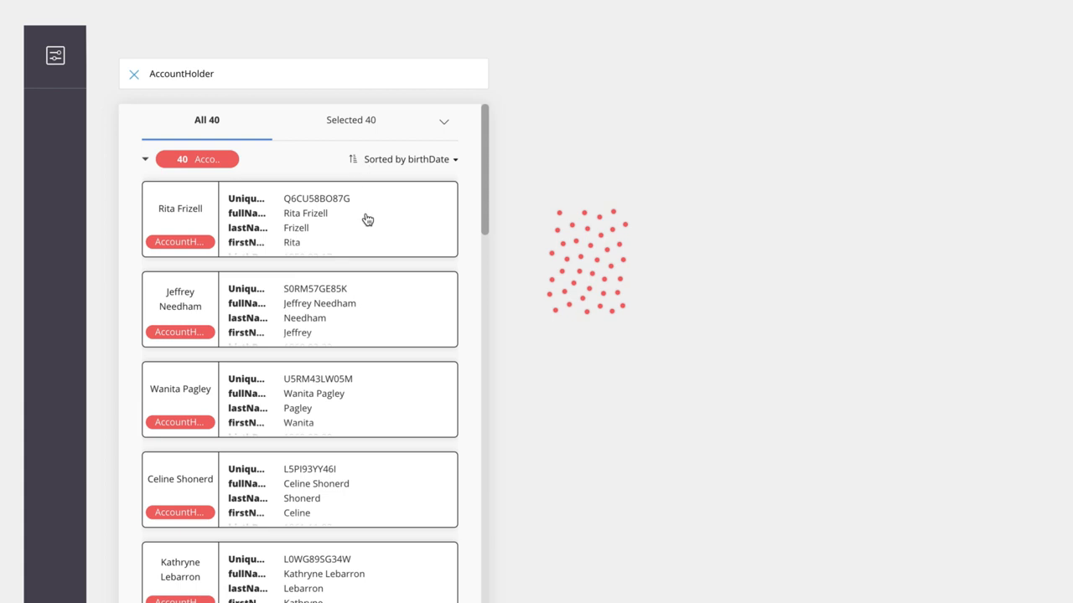
pyautogui.moveTo(446, 226)
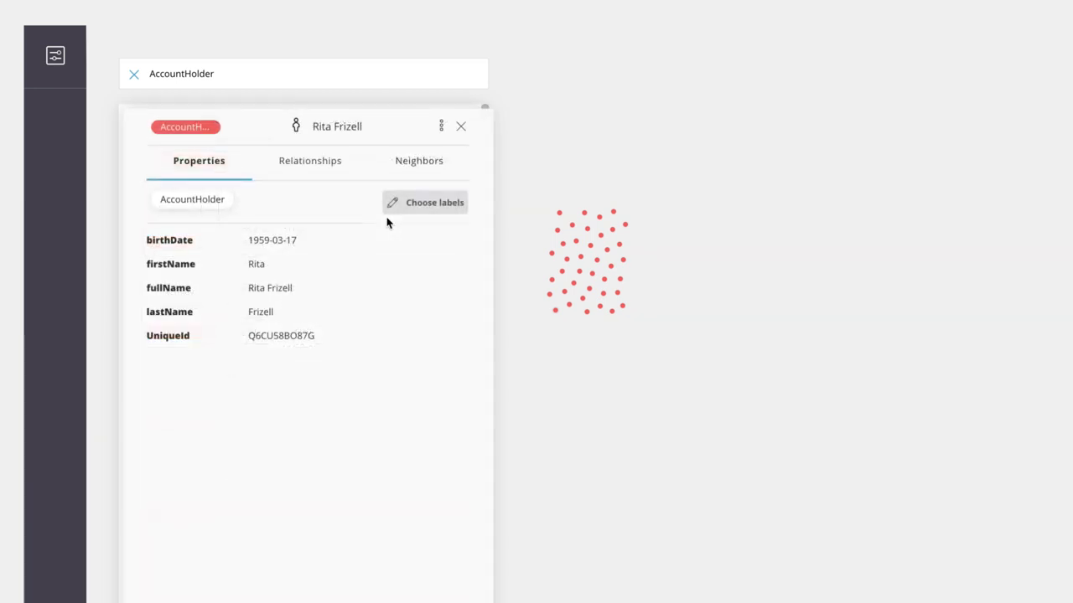
pyautogui.moveTo(335, 228)
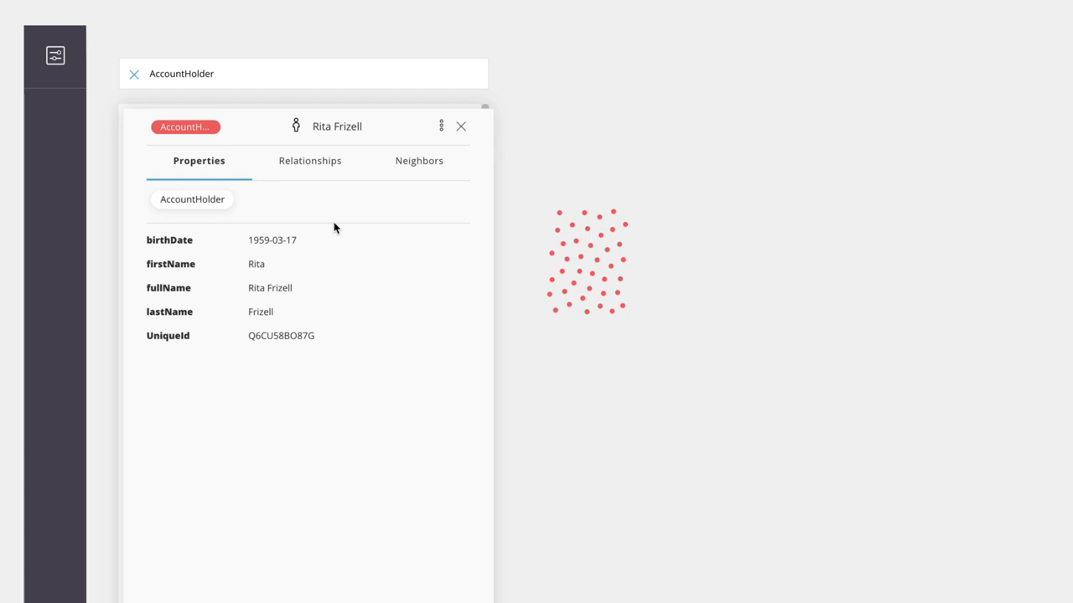
pyautogui.moveTo(365, 266)
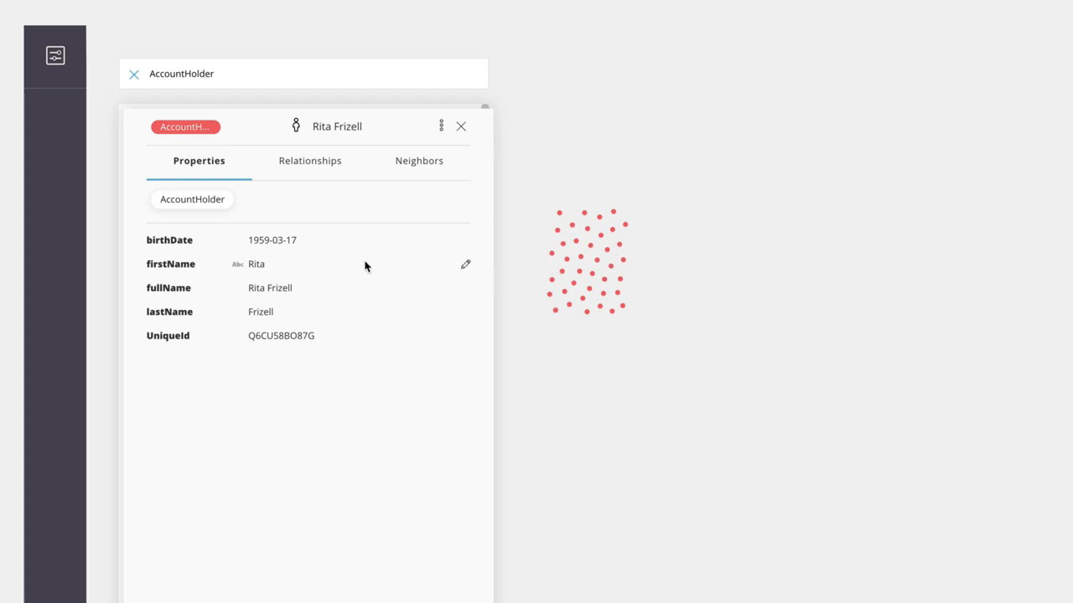
pyautogui.moveTo(335, 354)
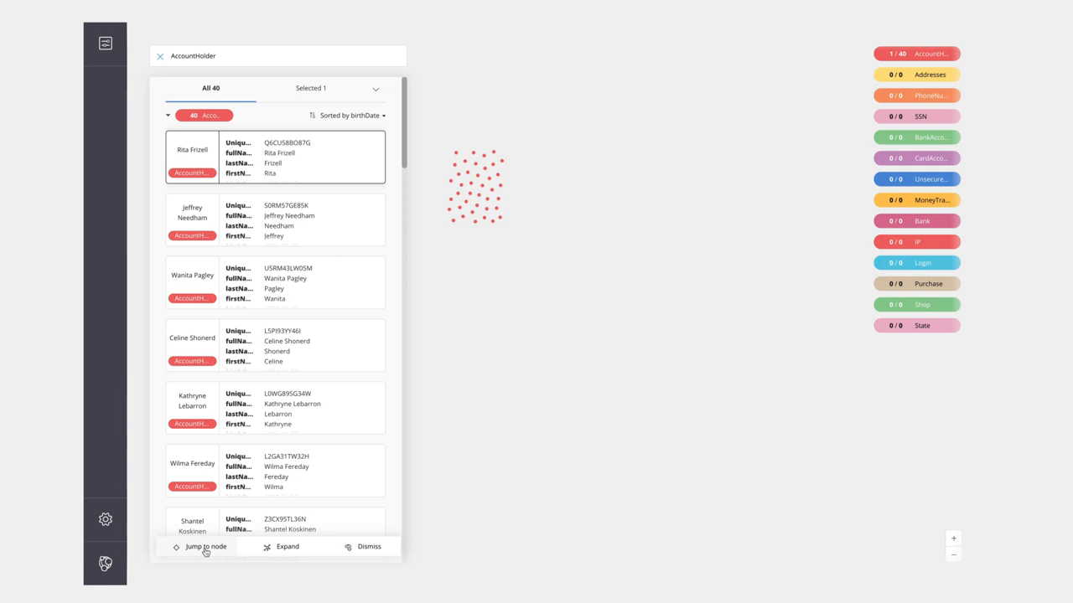
pyautogui.click(204, 547)
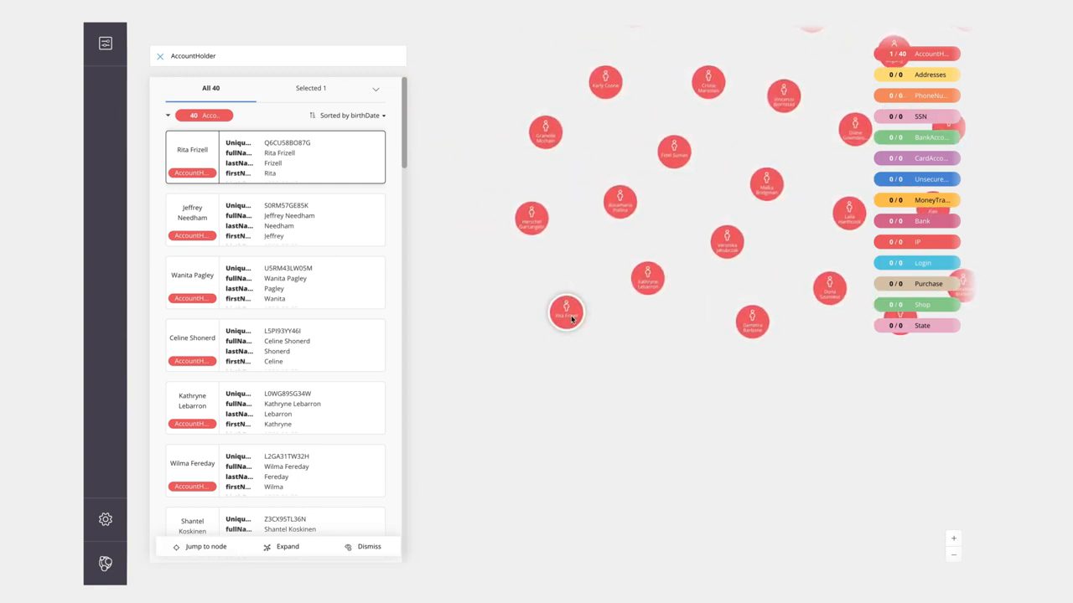
pyautogui.click(565, 310)
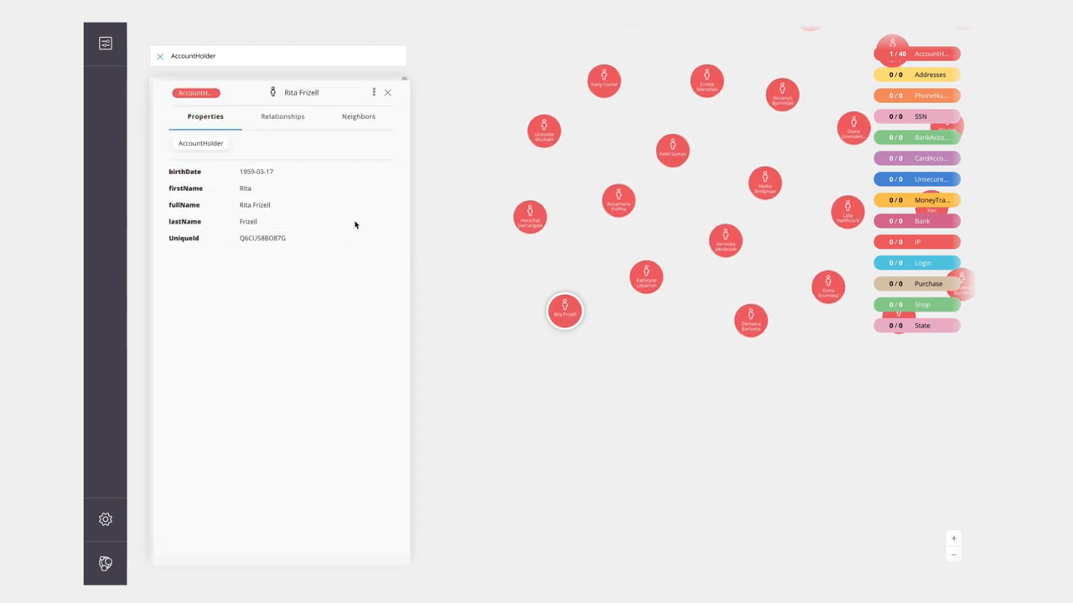
pyautogui.moveTo(338, 265)
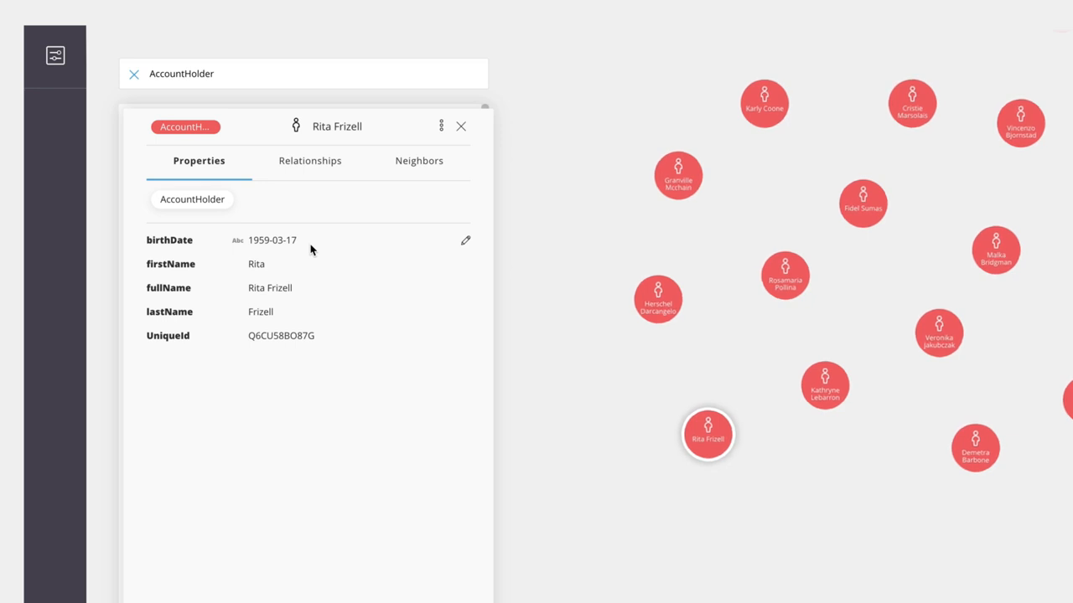
pyautogui.click(465, 241)
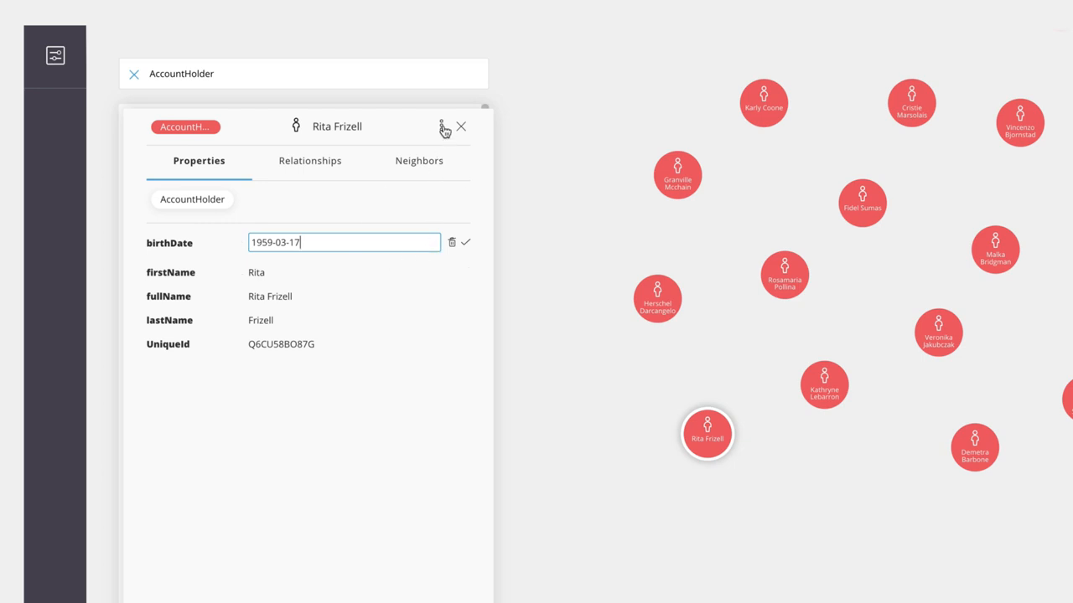
pyautogui.click(439, 127)
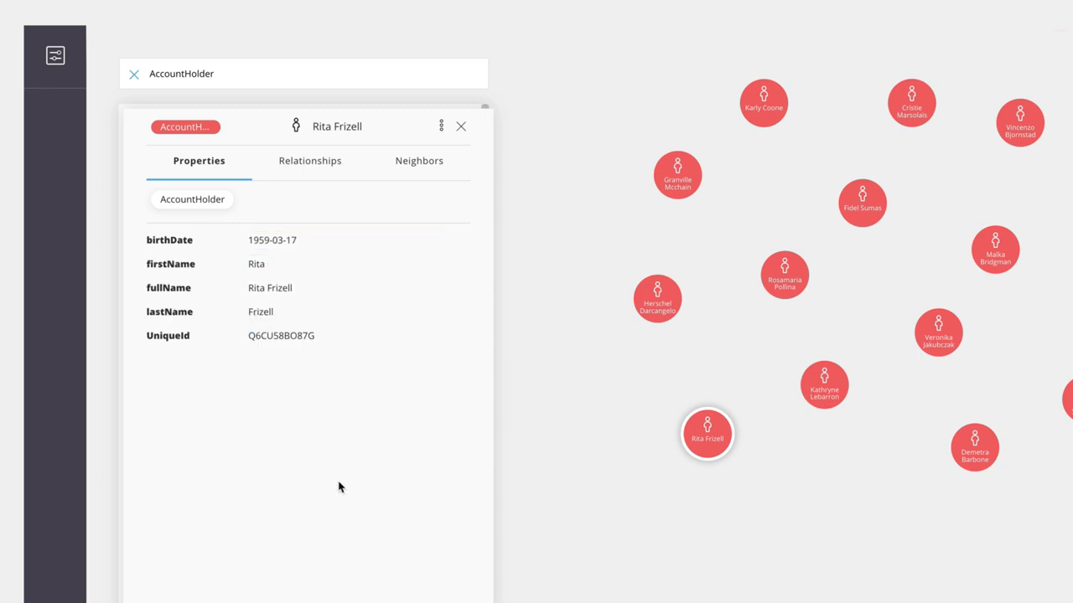
pyautogui.moveTo(446, 208)
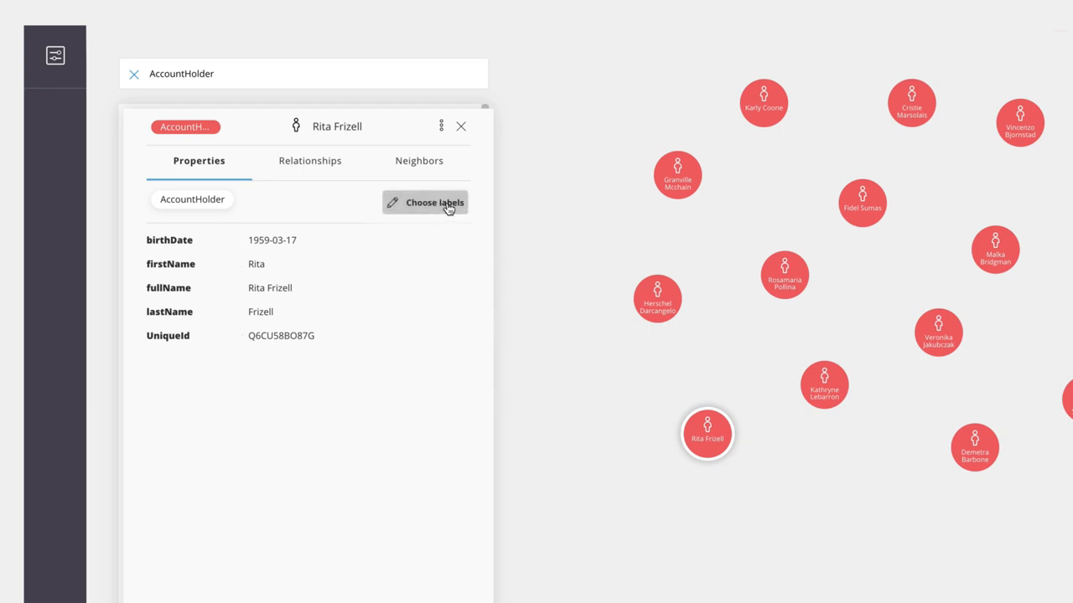
pyautogui.click(432, 203)
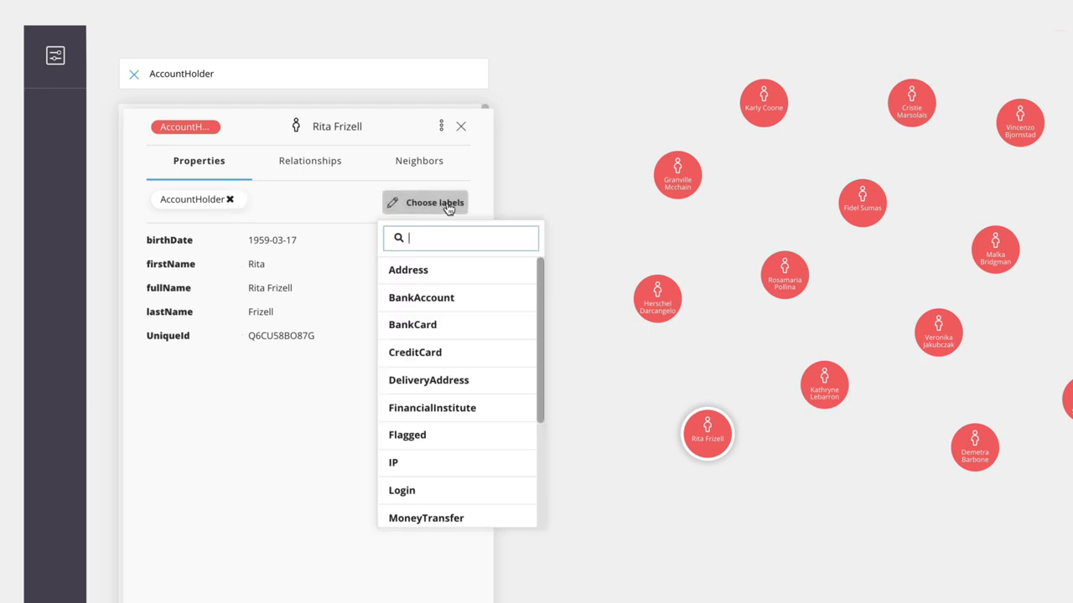
pyautogui.moveTo(429, 389)
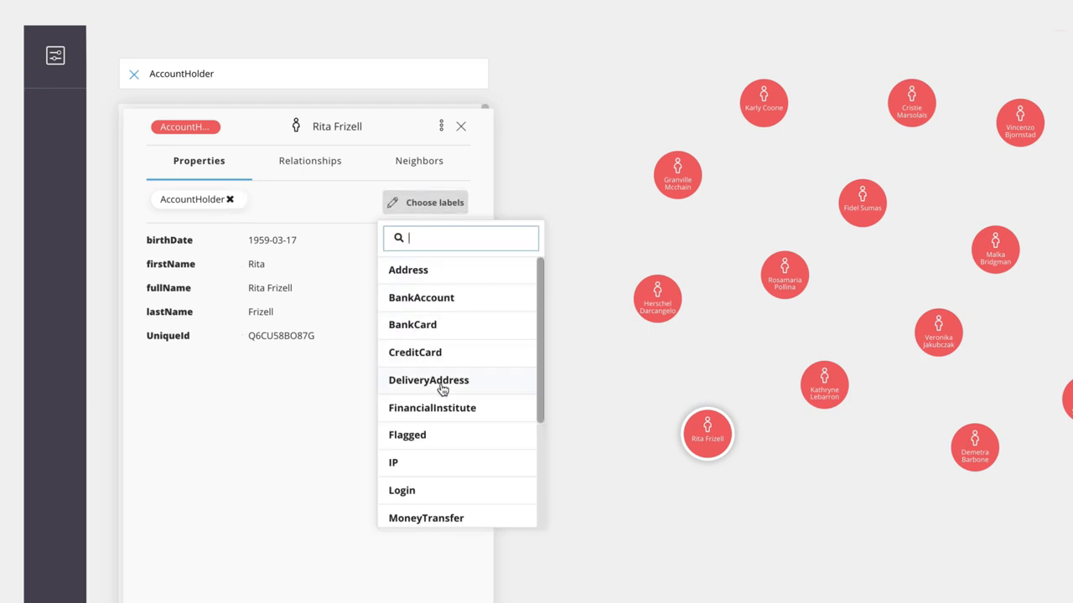
pyautogui.moveTo(436, 429)
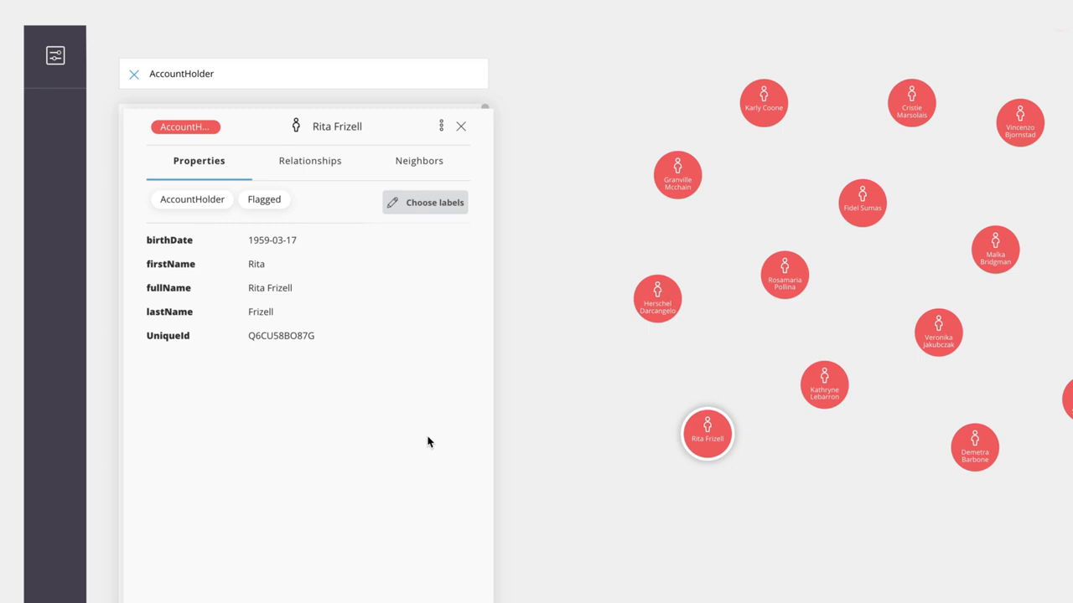
pyautogui.moveTo(274, 214)
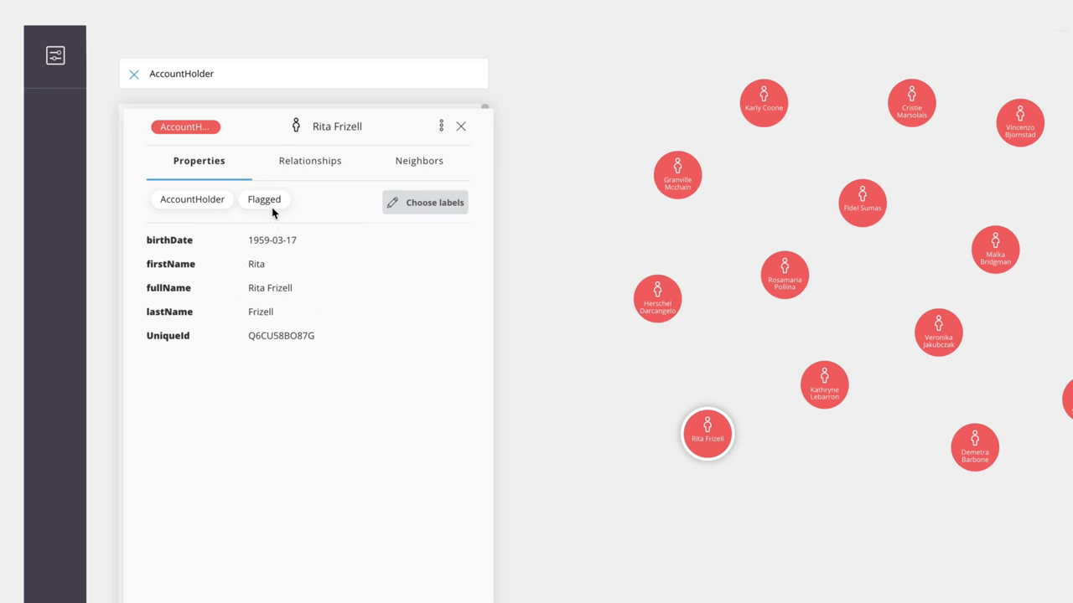
pyautogui.moveTo(285, 216)
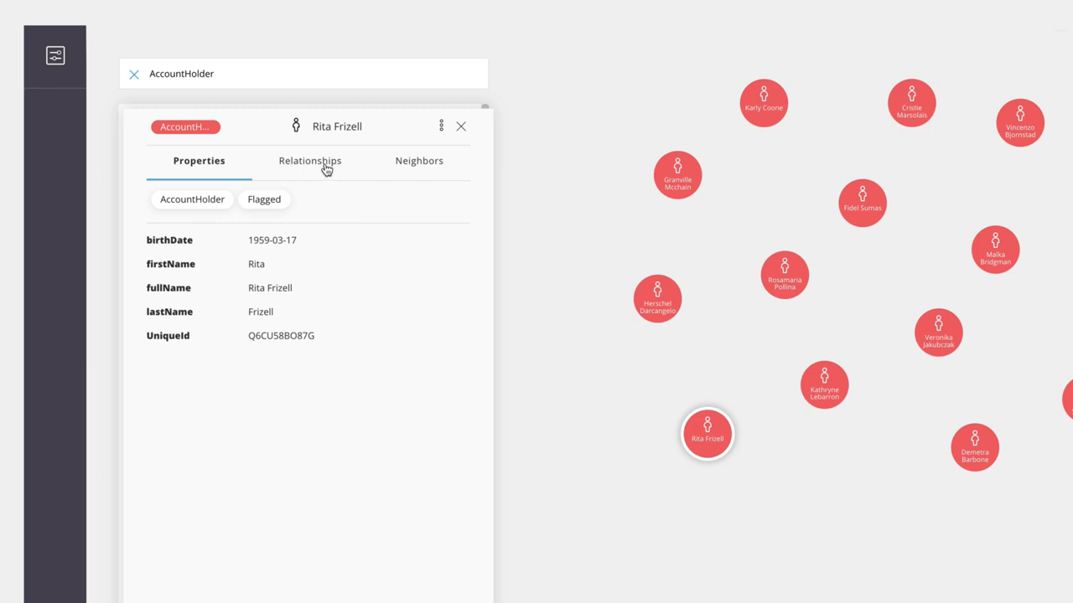
pyautogui.click(309, 160)
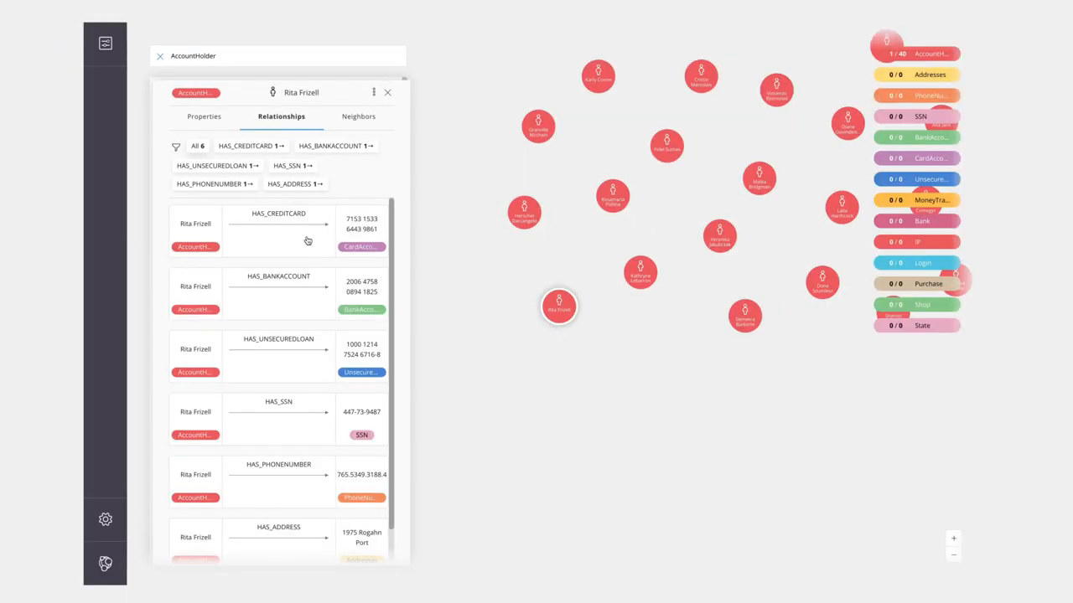
pyautogui.scroll(-3)
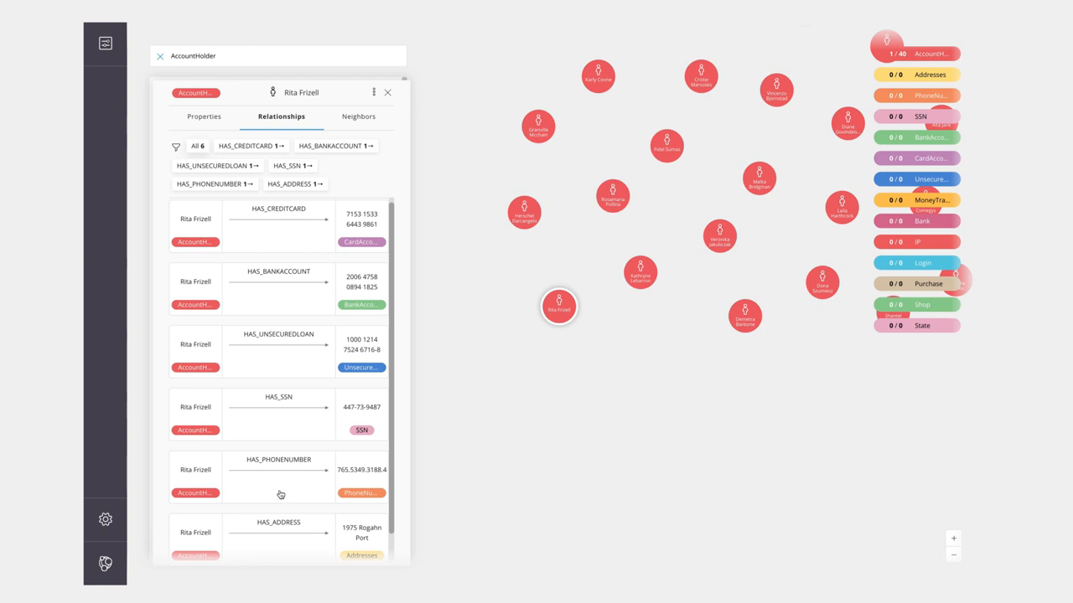
pyautogui.moveTo(281, 488)
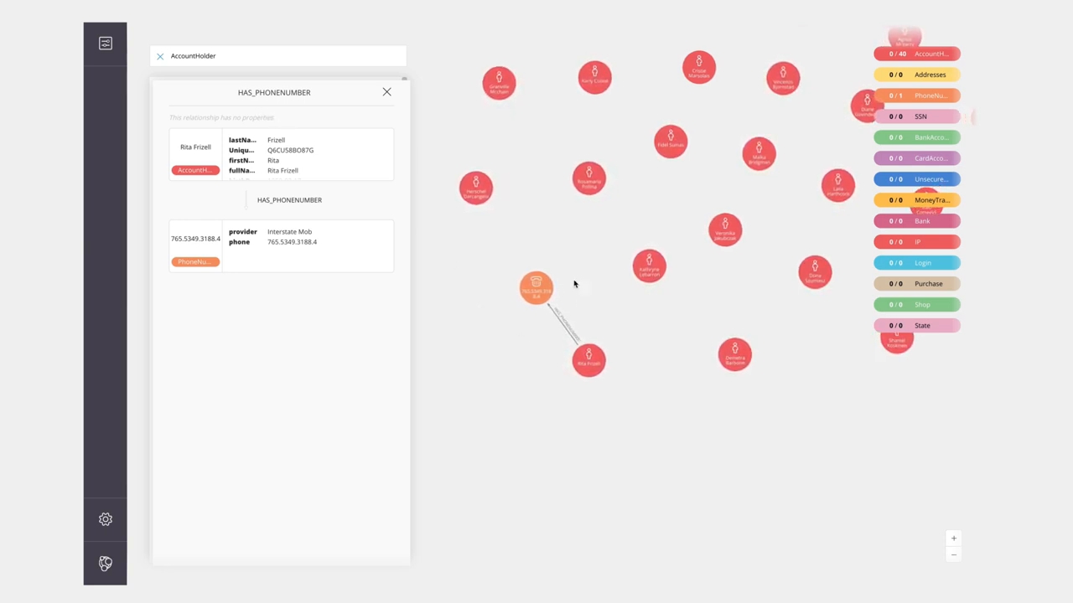
pyautogui.moveTo(563, 332)
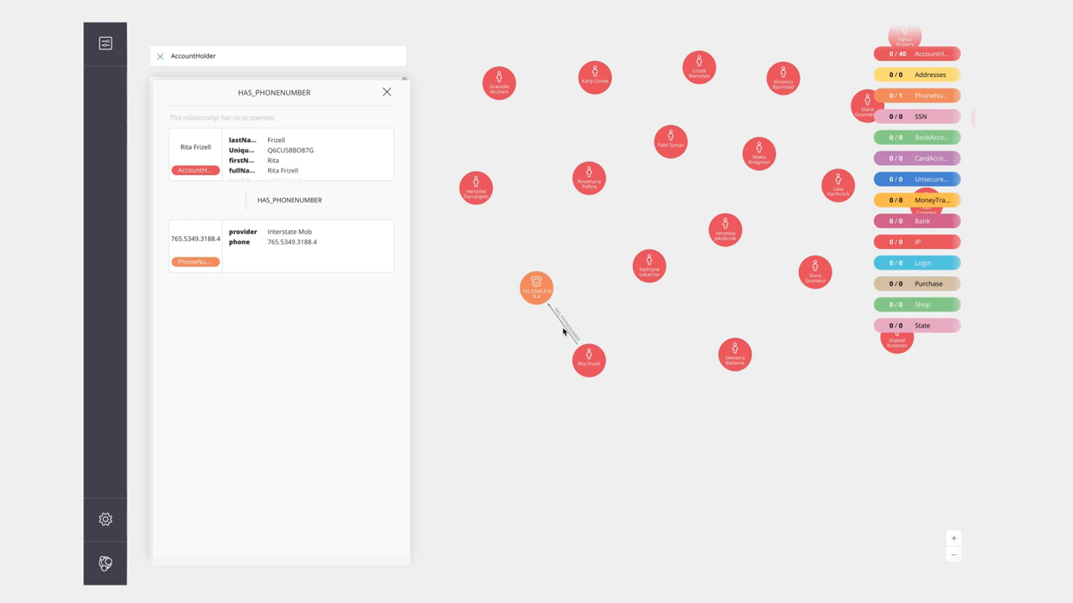
pyautogui.moveTo(345, 312)
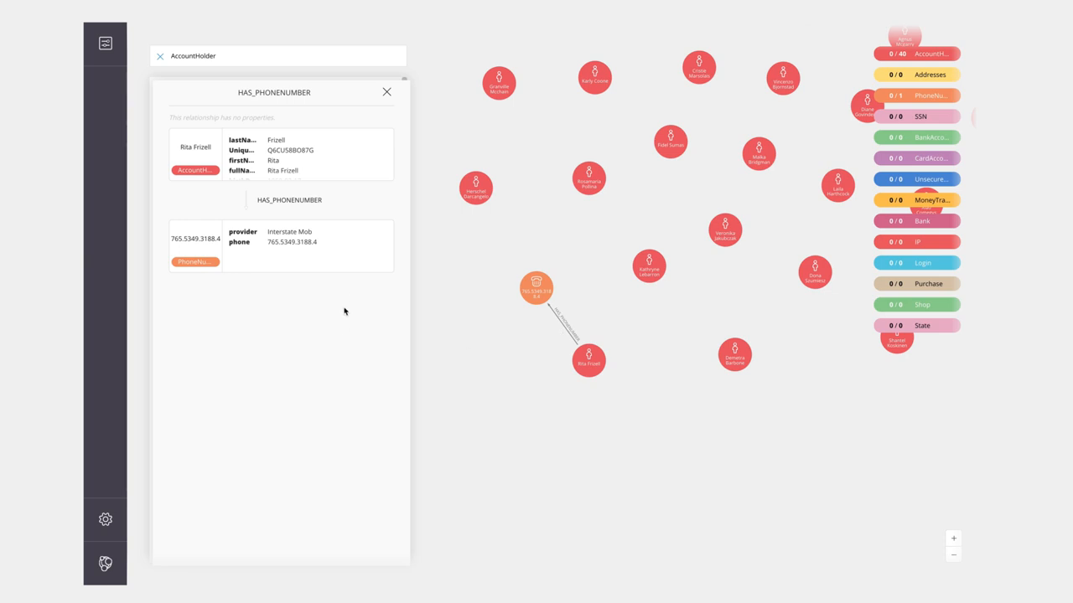
pyautogui.moveTo(347, 339)
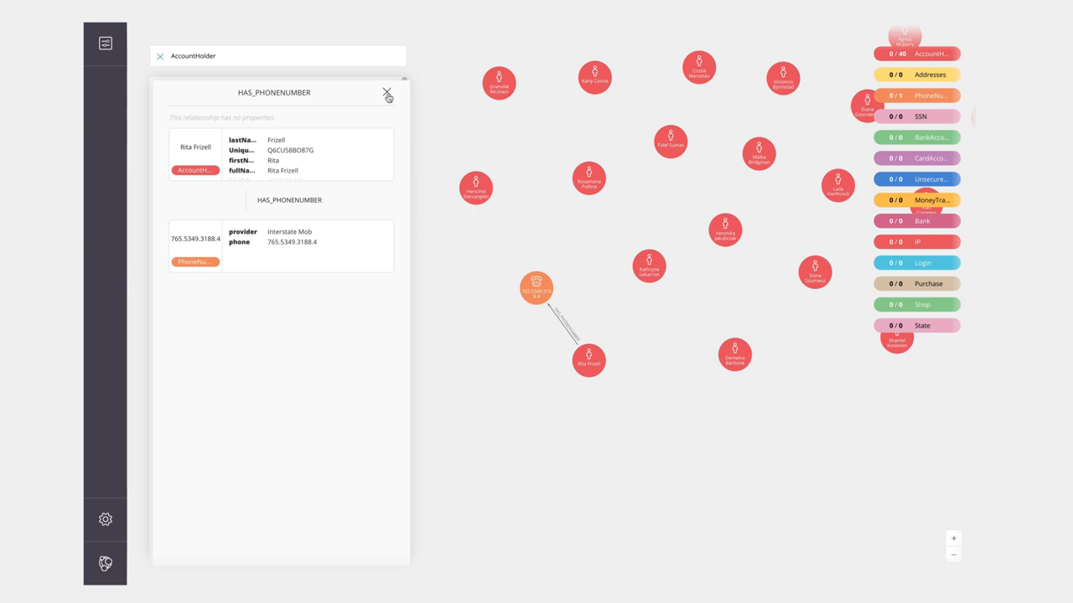
pyautogui.click(385, 92)
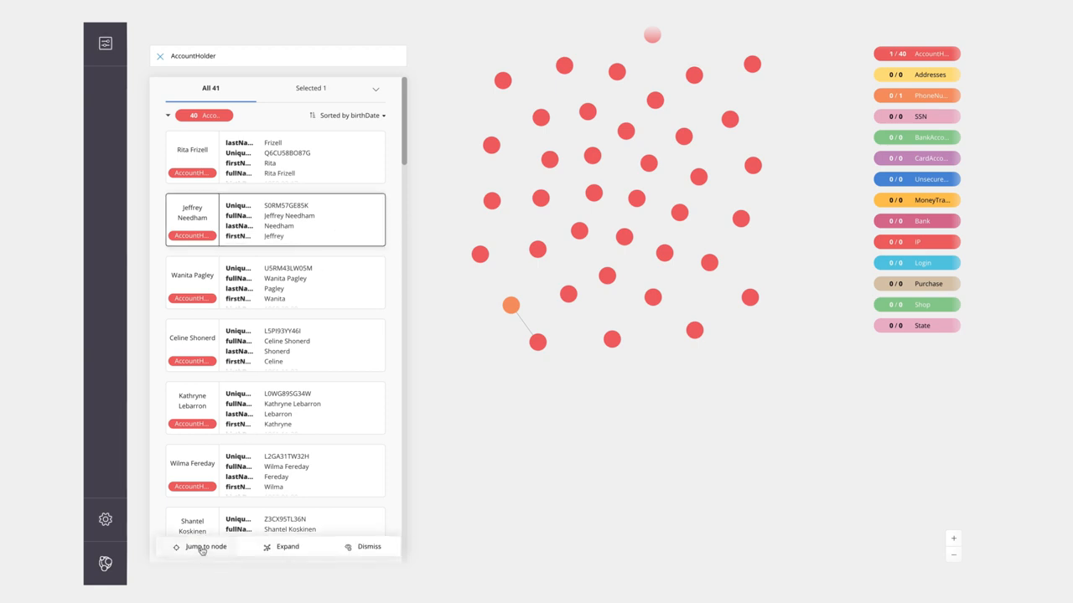
# - Centre on the account holder's node and expand its neighbors into the scene
pyautogui.click(201, 547)
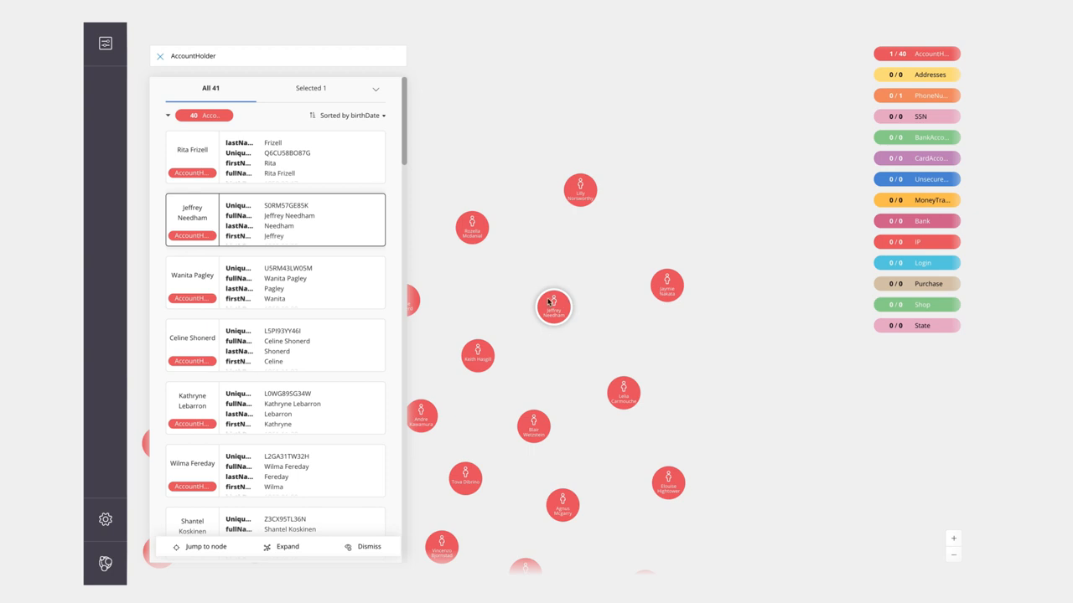
pyautogui.moveTo(502, 311)
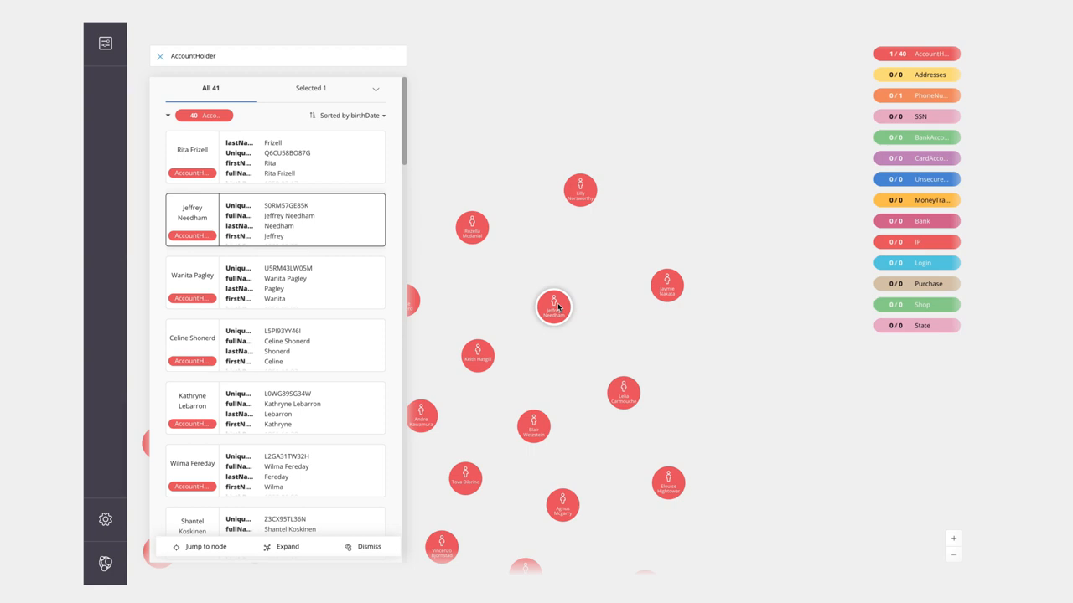
pyautogui.rightClick(553, 305)
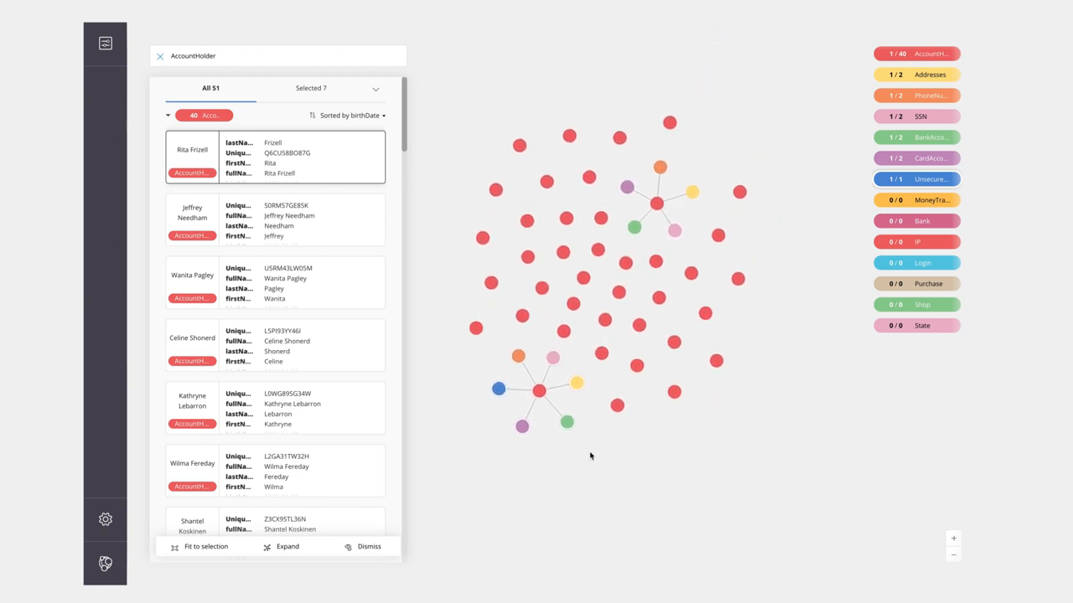
pyautogui.moveTo(598, 451)
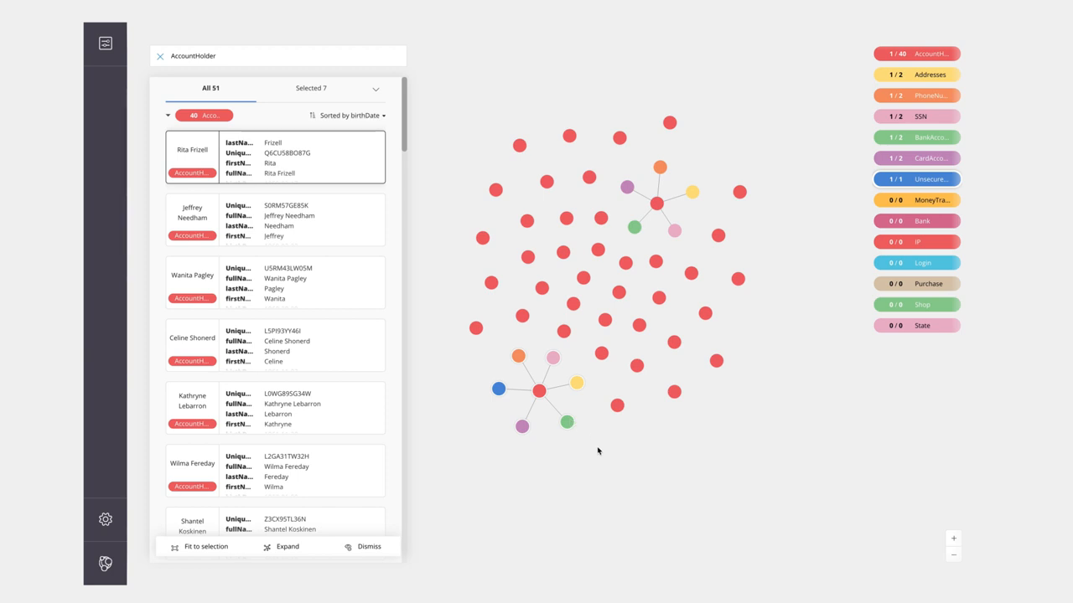
pyautogui.moveTo(537, 404)
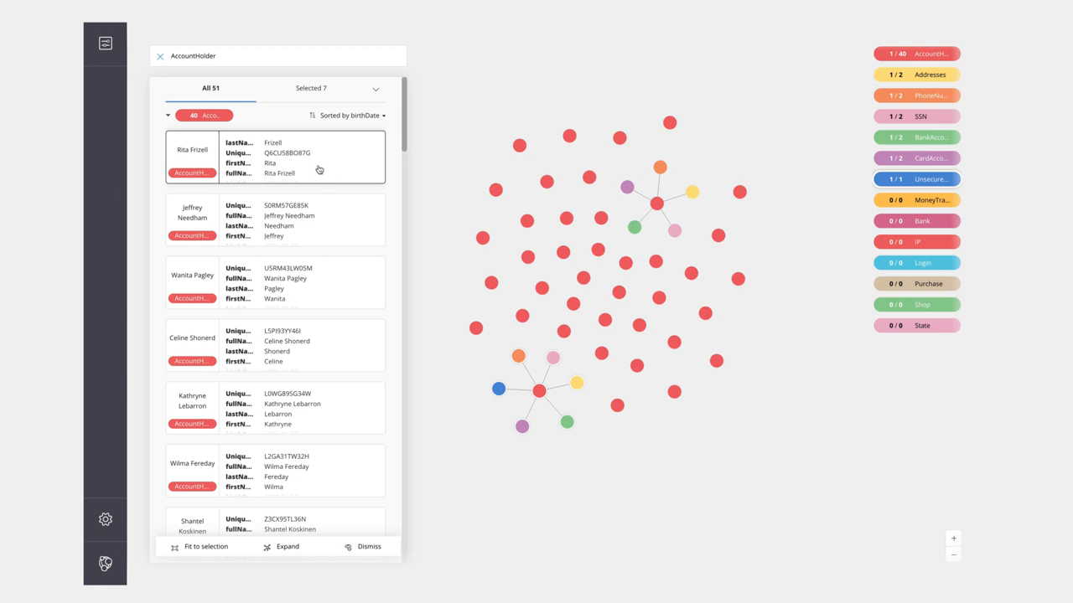
pyautogui.moveTo(355, 157)
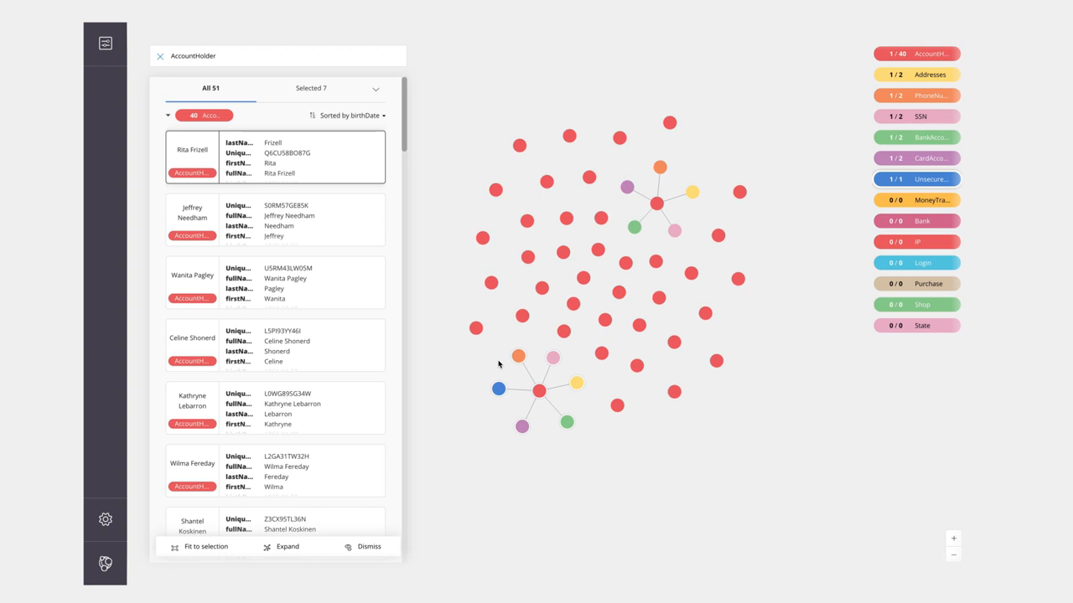
pyautogui.moveTo(382, 248)
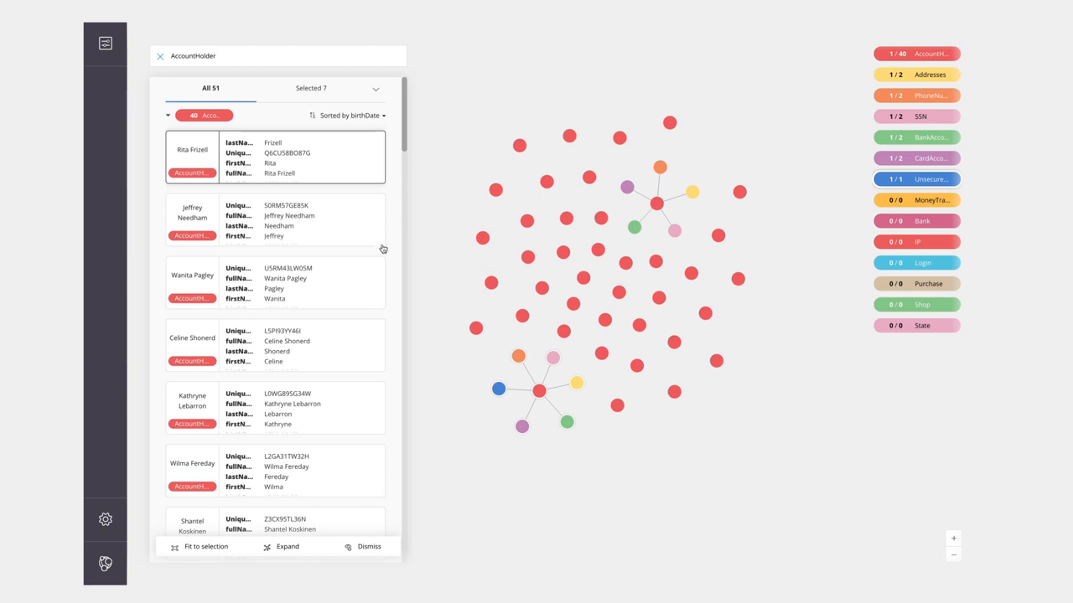
pyautogui.moveTo(184, 120)
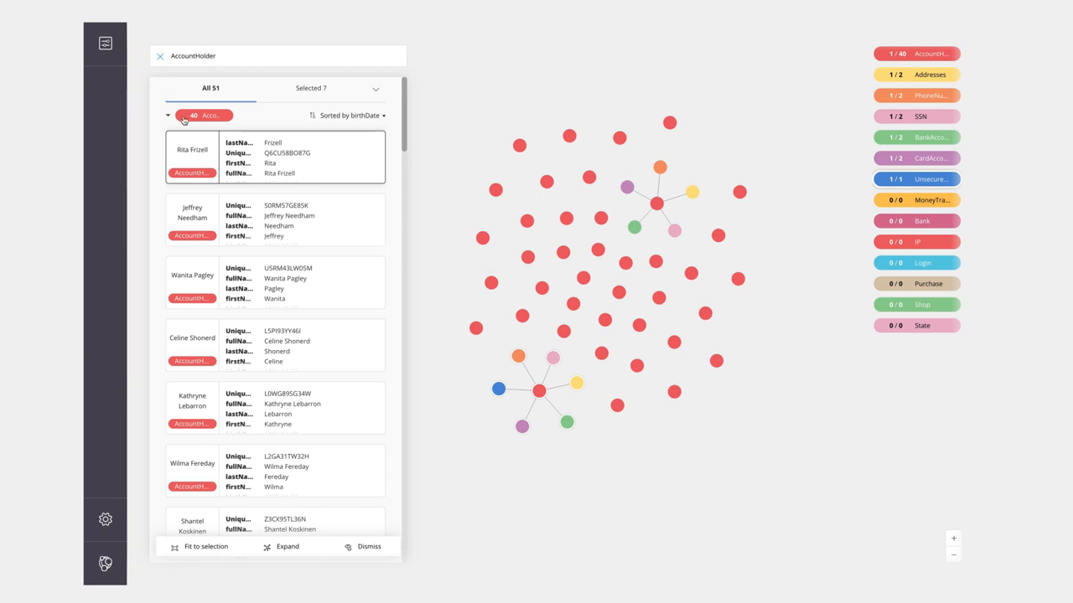
pyautogui.moveTo(503, 241)
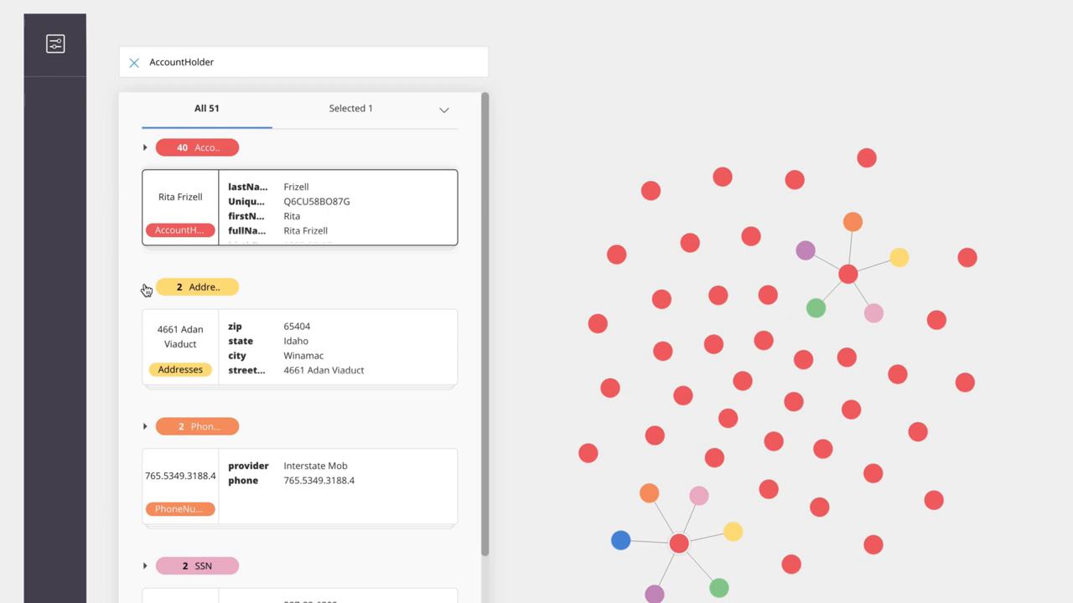
# - Reveal the address nodes and start a HAS_ADDRESS relationship to 4661 Adan Viaduct
pyautogui.click(144, 288)
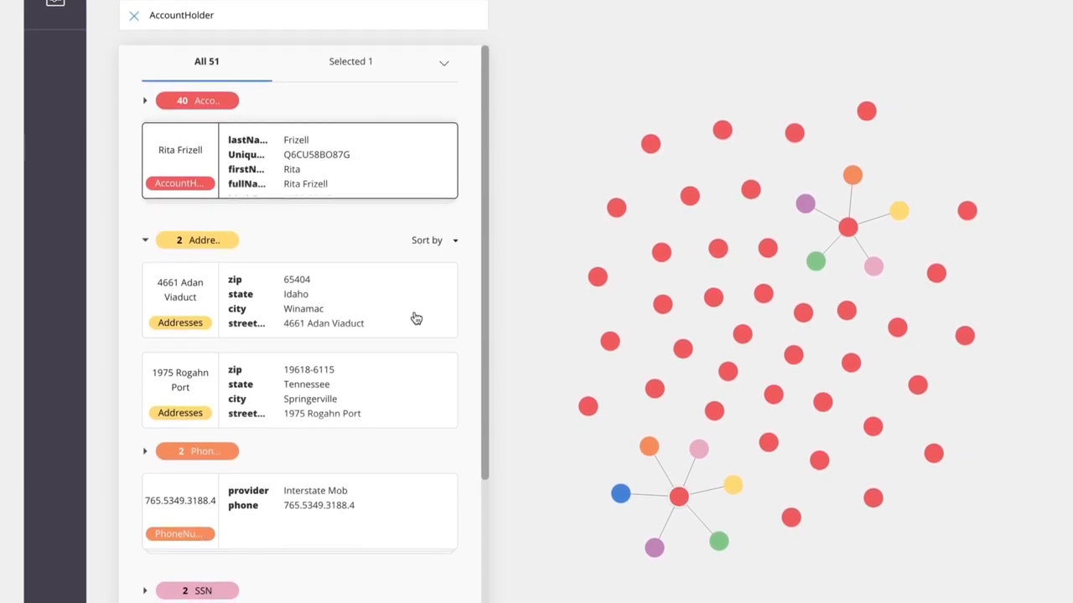
pyautogui.rightClick(415, 211)
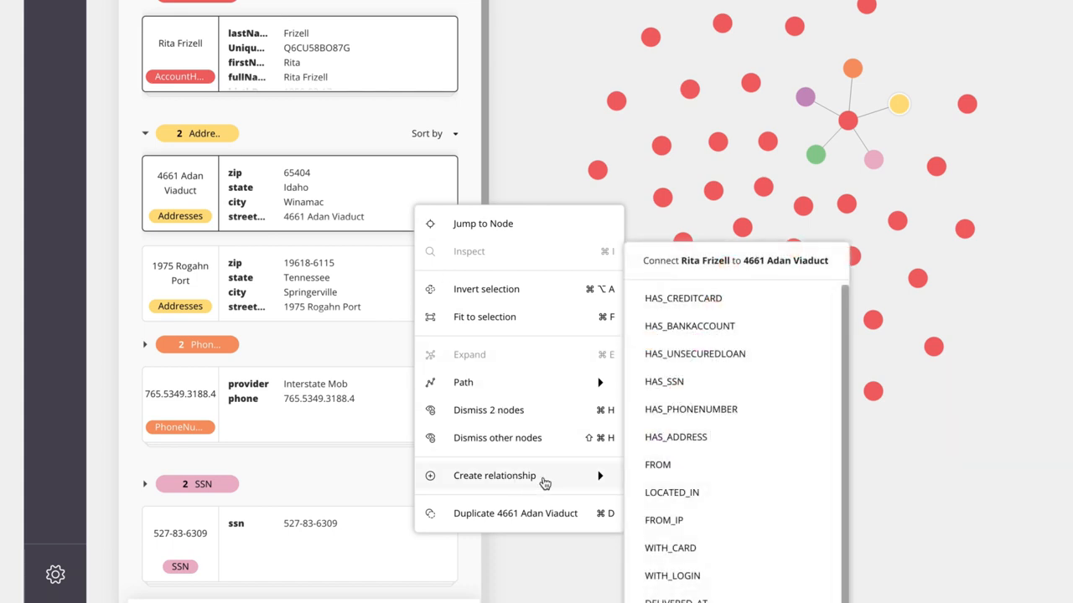
pyautogui.moveTo(700, 442)
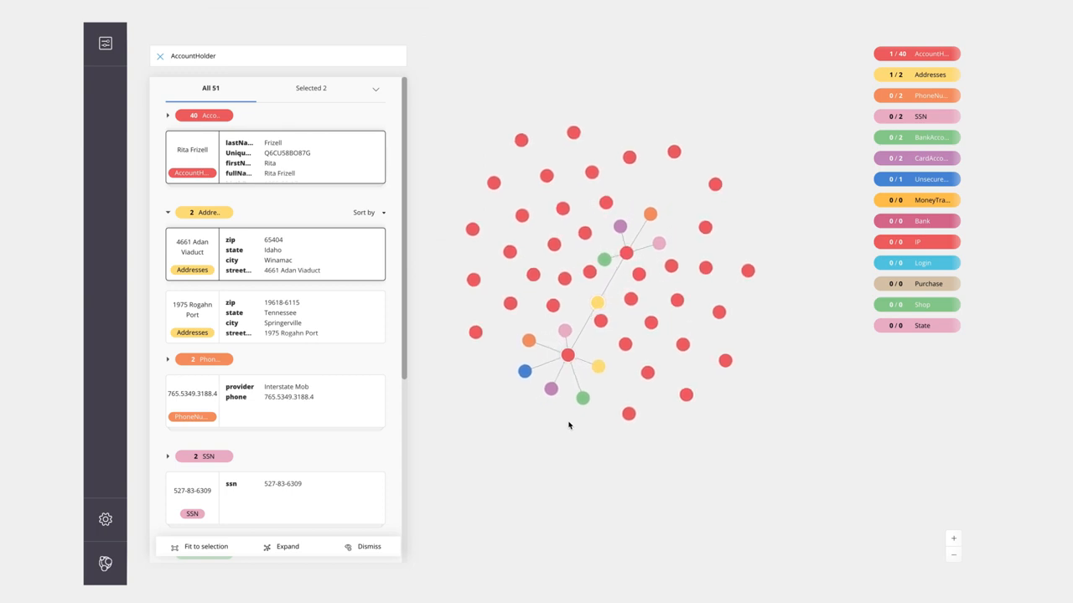
pyautogui.moveTo(570, 355)
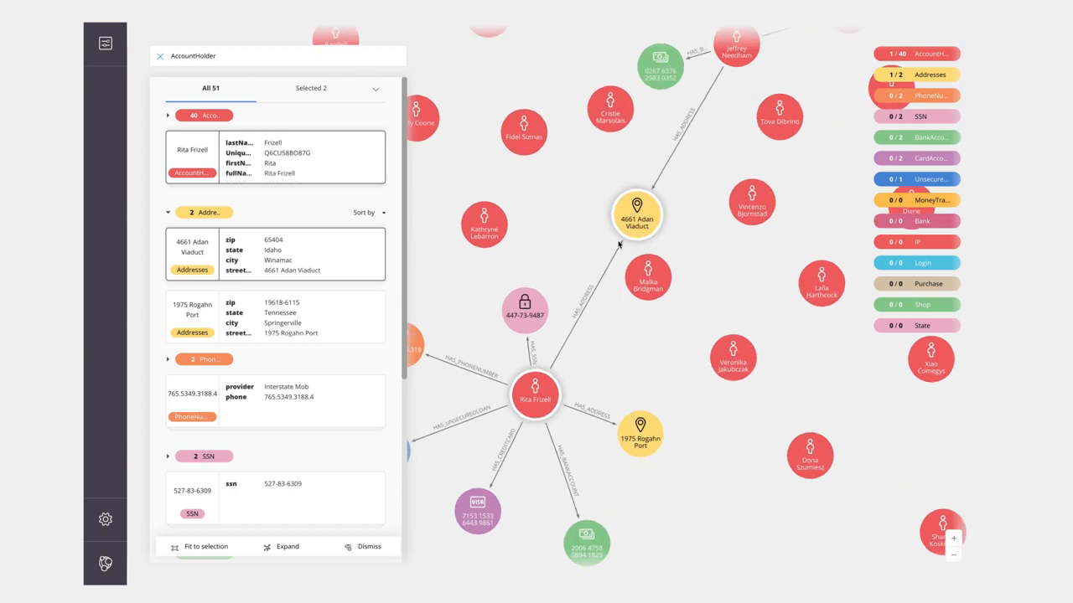
pyautogui.moveTo(729, 60)
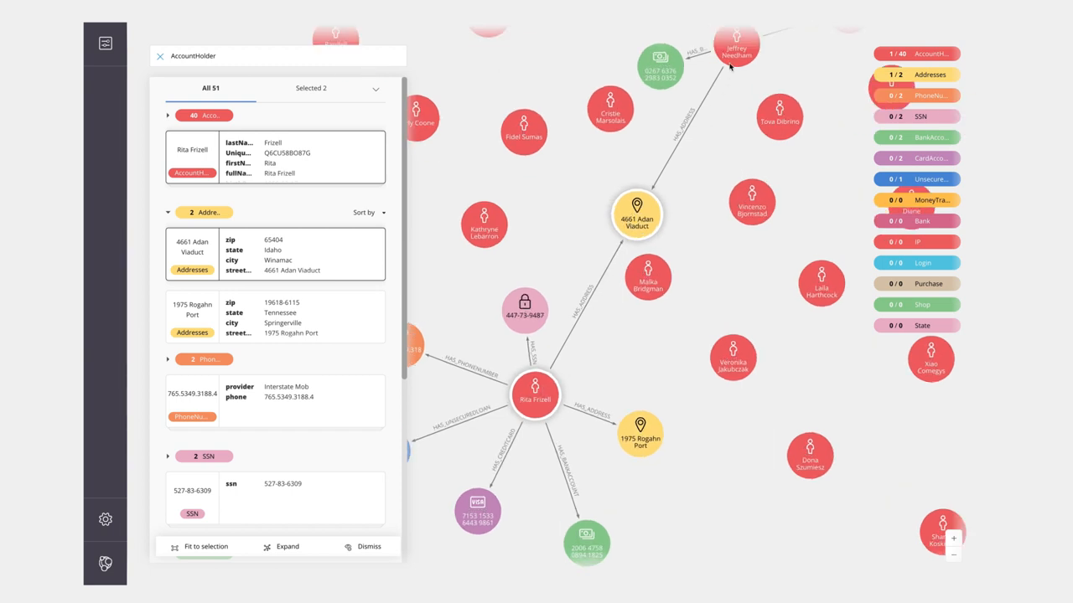
pyautogui.moveTo(685, 320)
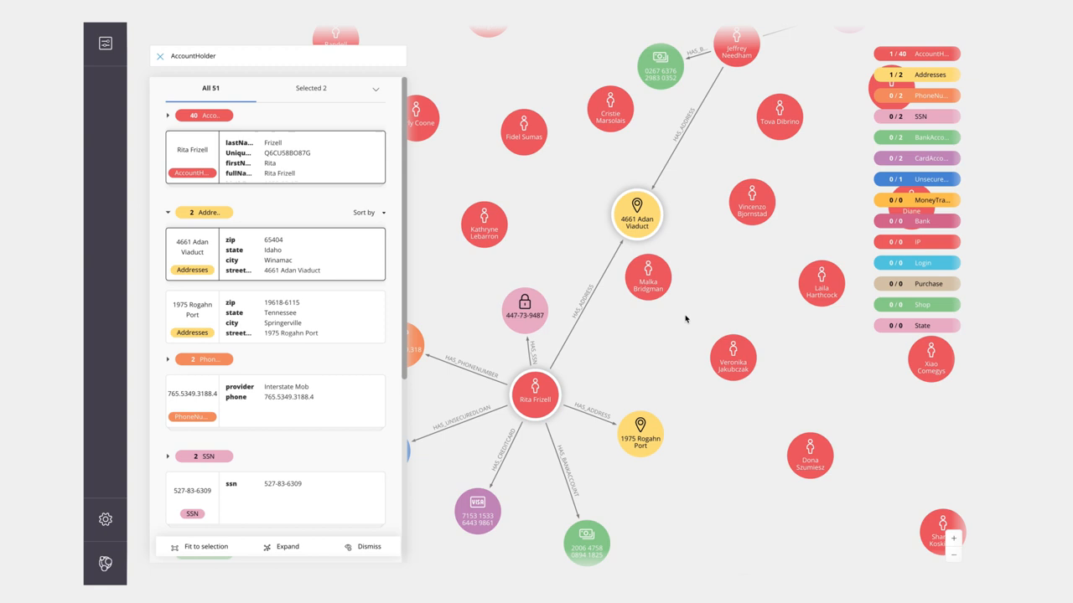